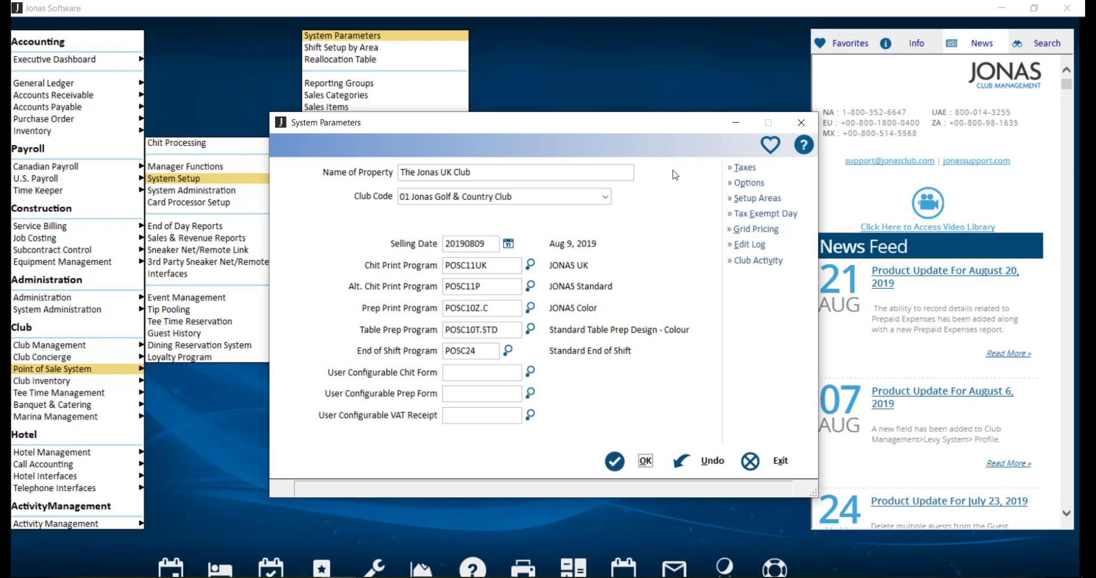
{"action": "mouse_move", "coordinate": [756, 198]}
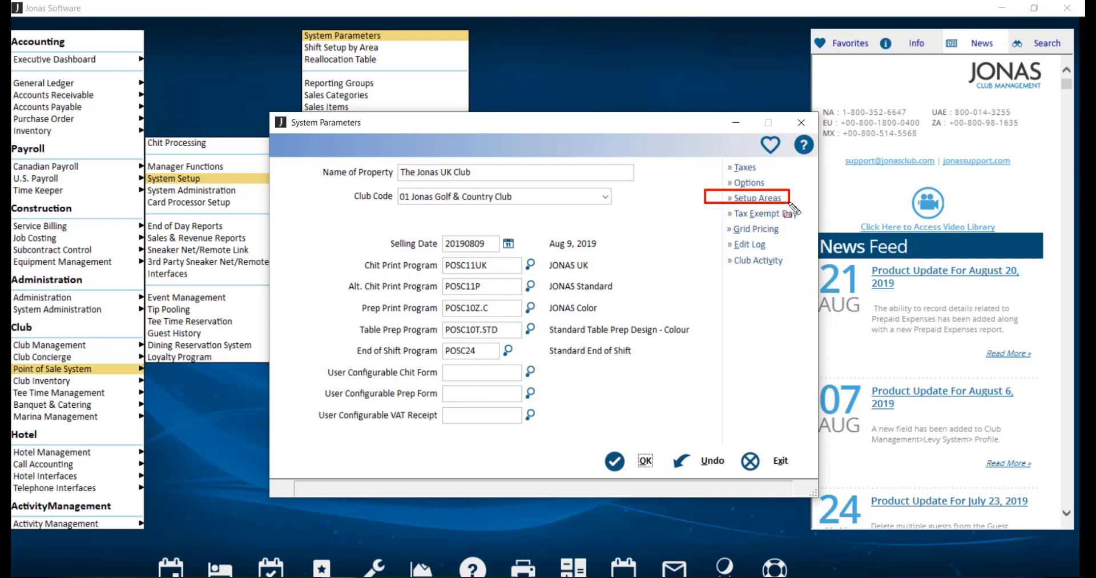
{"action": "mouse_move", "coordinate": [754, 198]}
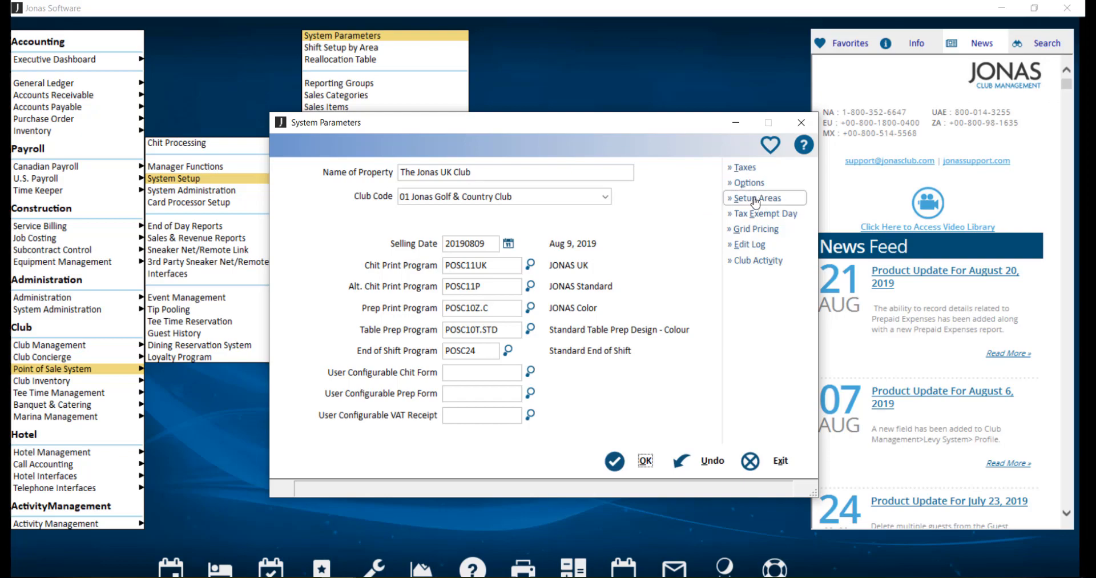
- Open Setup POS Areas from System Parameters to list the existing POS sales areas
{"action": "left_click", "coordinate": [760, 198]}
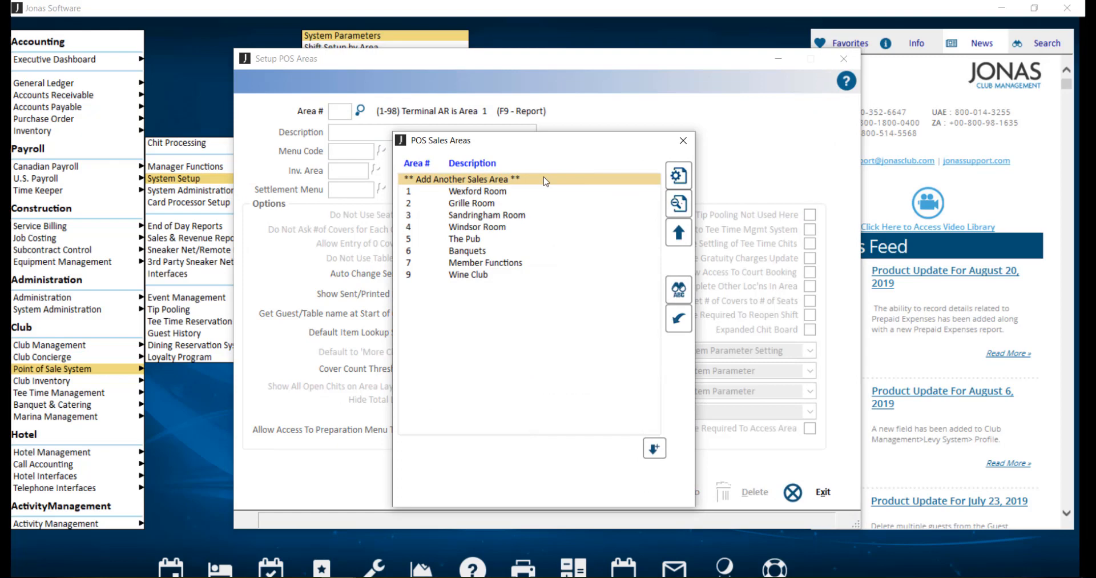
{"action": "mouse_move", "coordinate": [546, 183]}
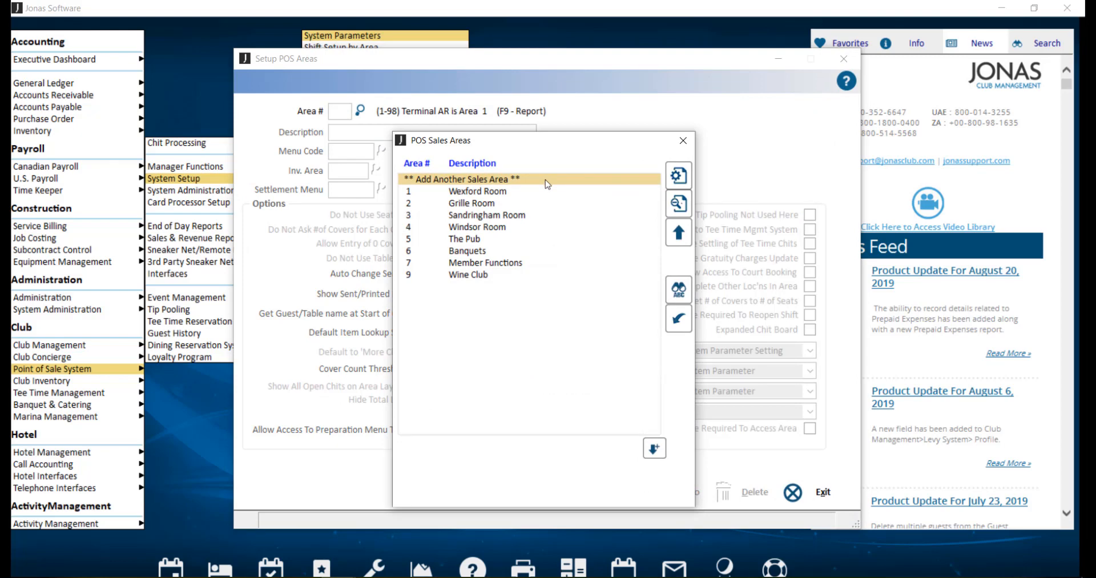
{"action": "mouse_move", "coordinate": [515, 193]}
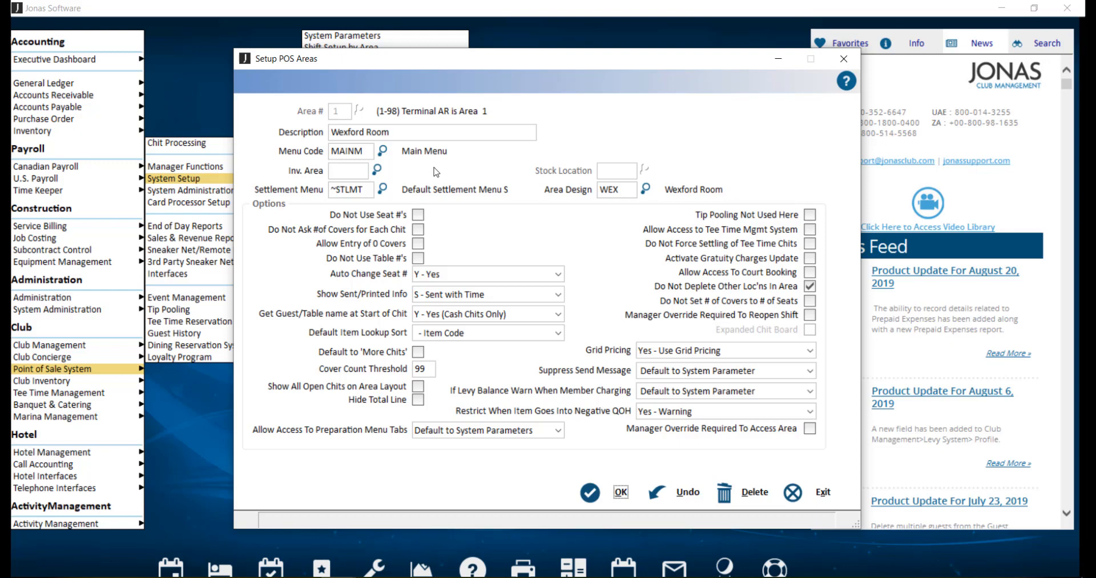
{"action": "mouse_move", "coordinate": [485, 196]}
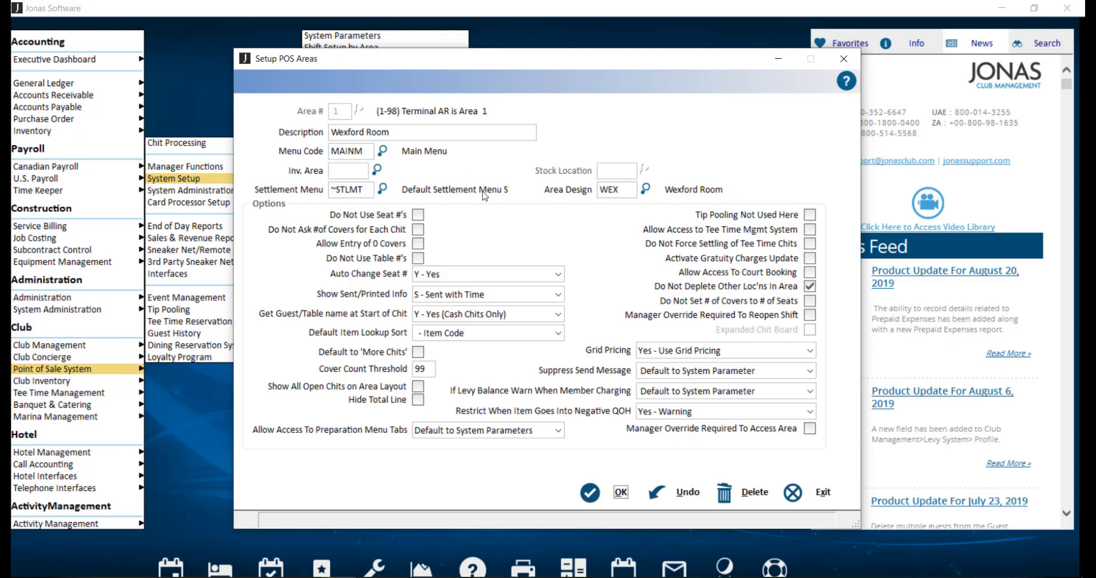
{"action": "mouse_move", "coordinate": [490, 230]}
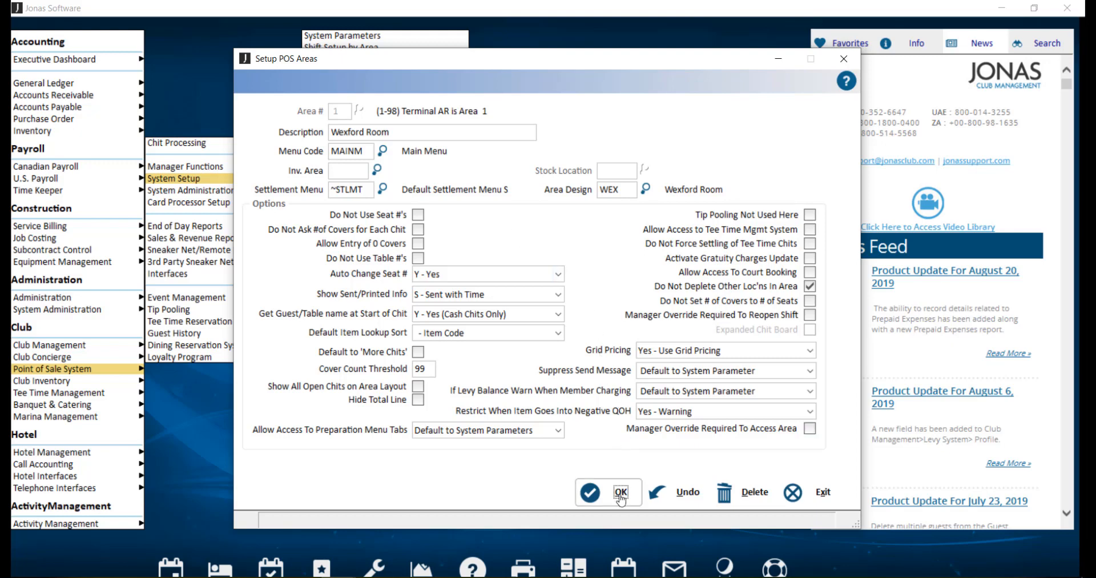
- Confirm the Wexford Room area with menu code MAINM and design WEX
{"action": "left_click", "coordinate": [620, 491]}
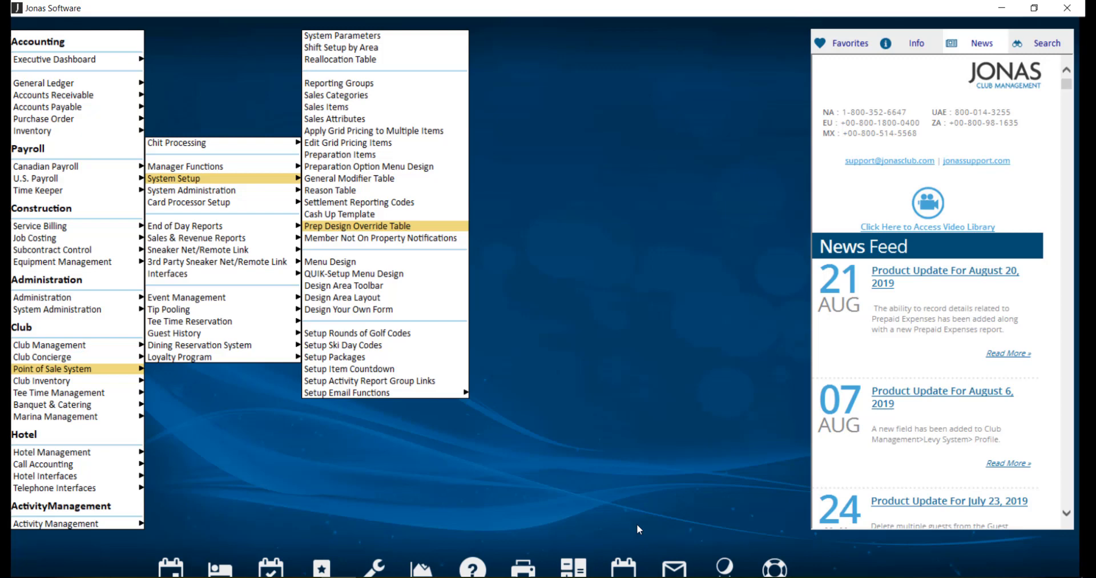
{"action": "mouse_move", "coordinate": [199, 344]}
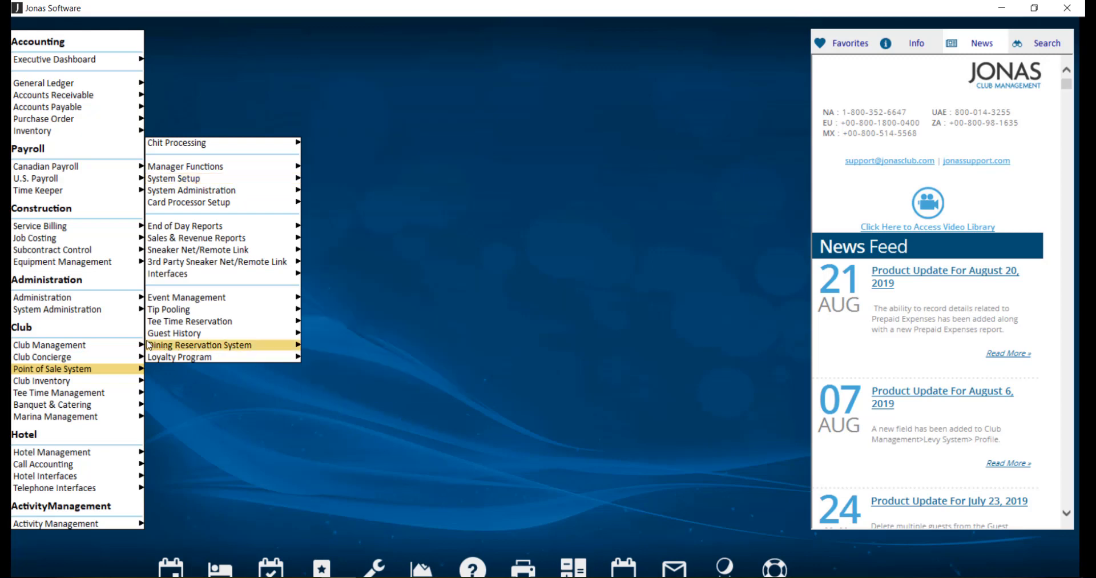
- Open Club Setup's Sales Areas form and list existing codes like POS-1 Wexford Room
{"action": "left_click", "coordinate": [49, 344]}
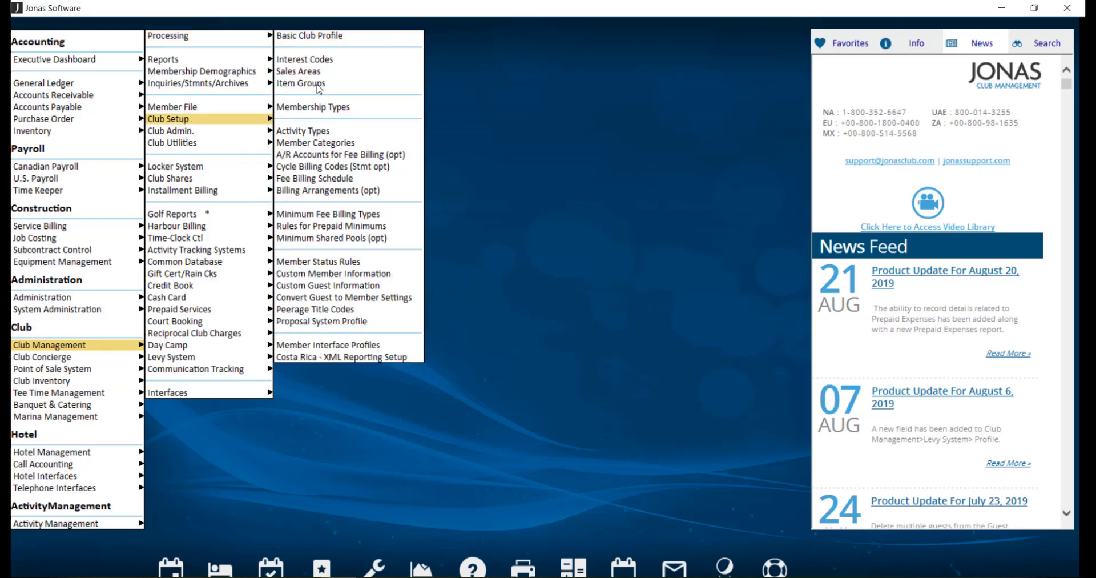
{"action": "left_click", "coordinate": [299, 71]}
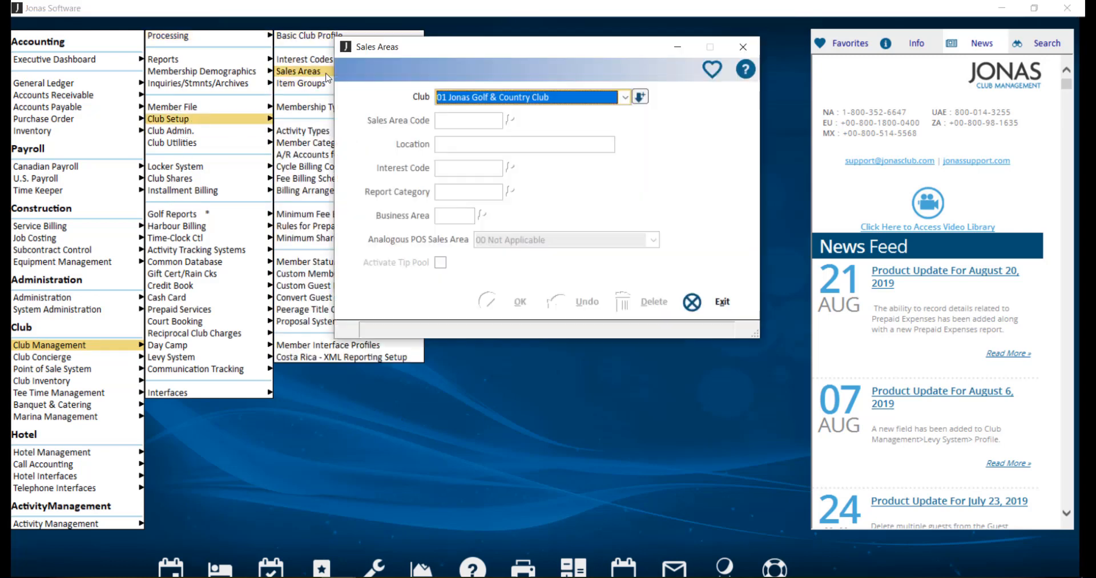
{"action": "left_click", "coordinate": [510, 120]}
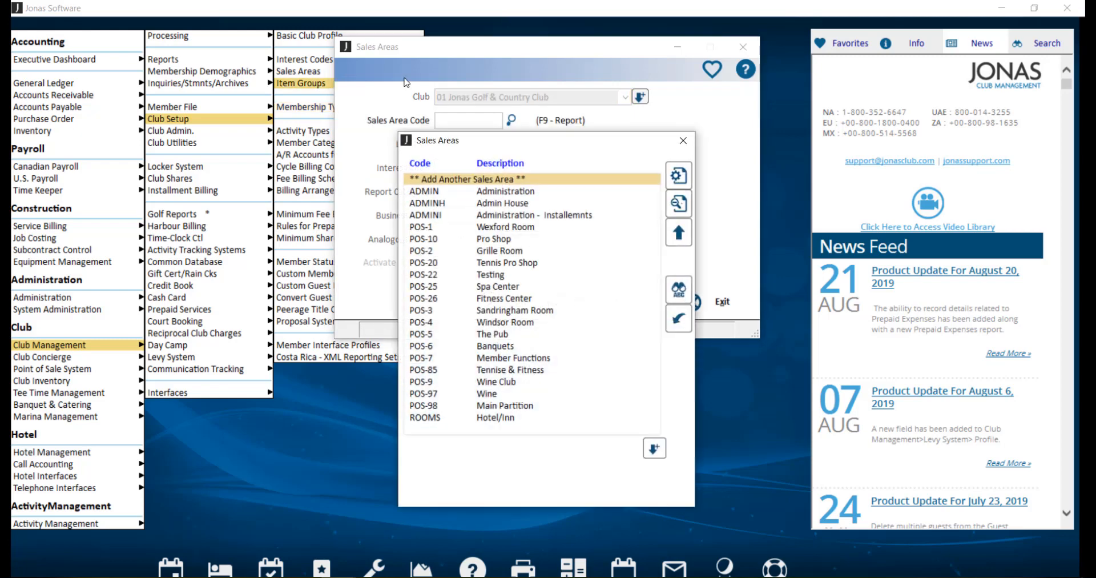
{"action": "mouse_move", "coordinate": [535, 180]}
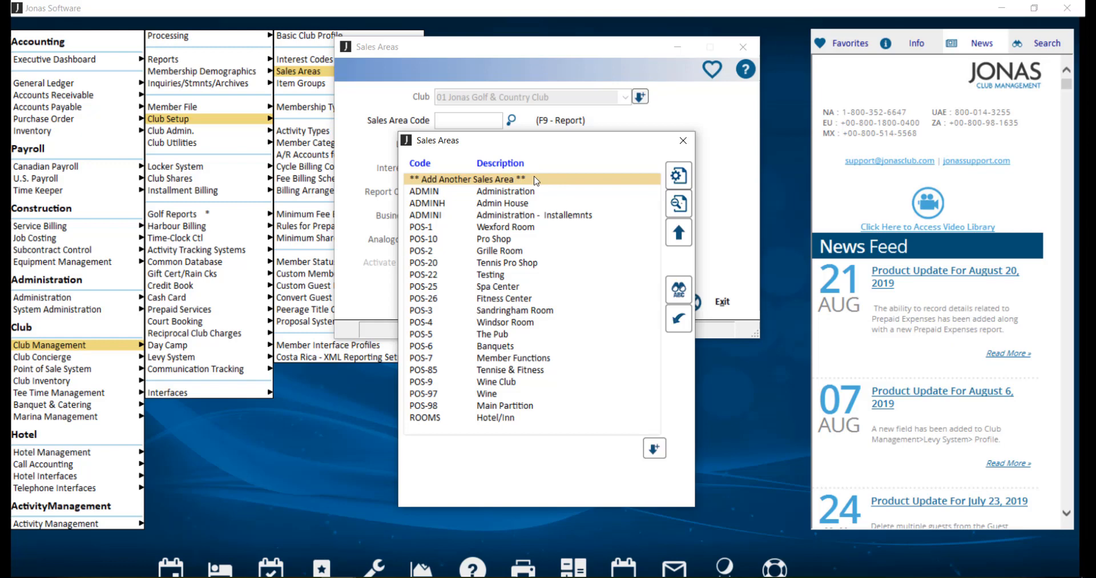
{"action": "mouse_move", "coordinate": [545, 195]}
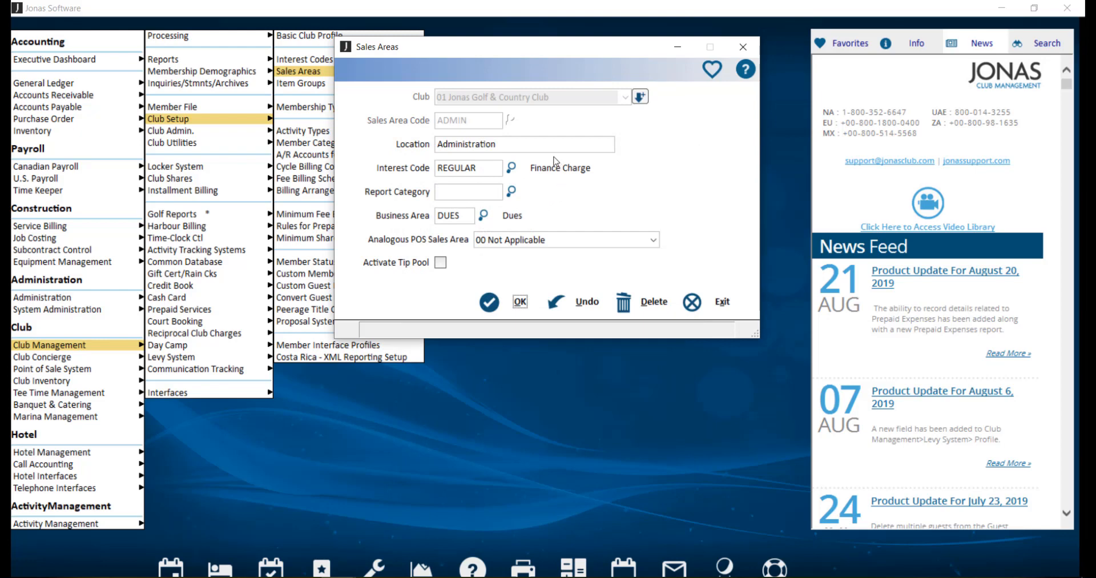
{"action": "mouse_move", "coordinate": [532, 127]}
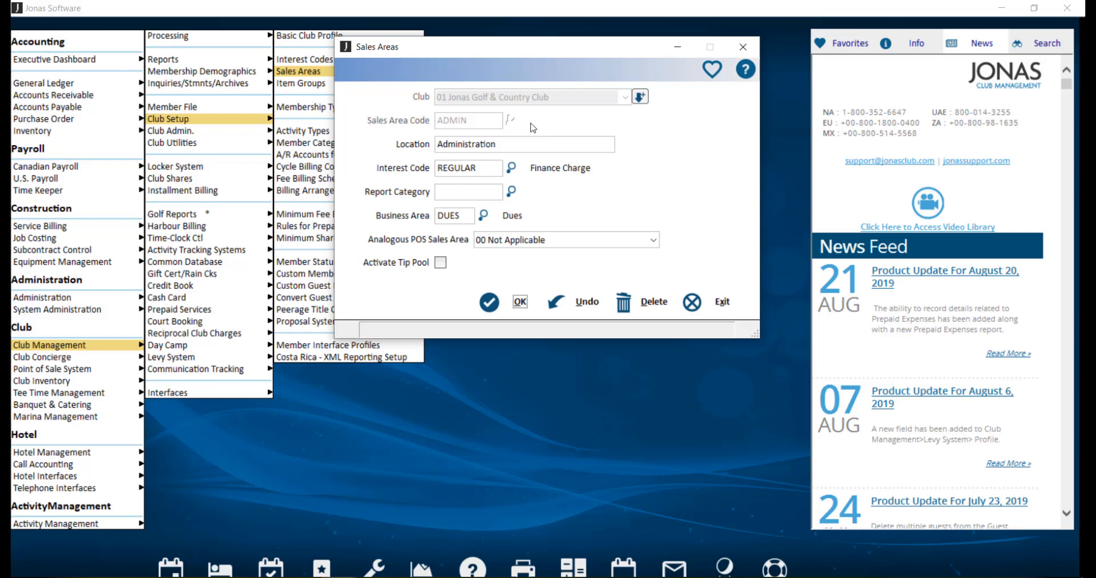
- Reopen the sales area code list after viewing the ADMIN Administration record
{"action": "left_click", "coordinate": [511, 119]}
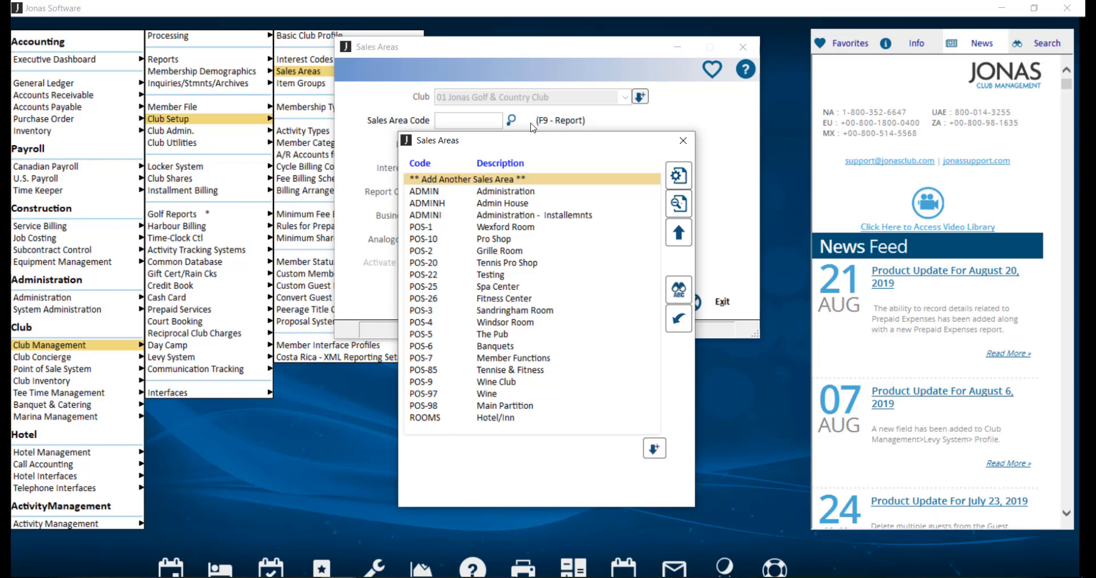
{"action": "mouse_move", "coordinate": [510, 173]}
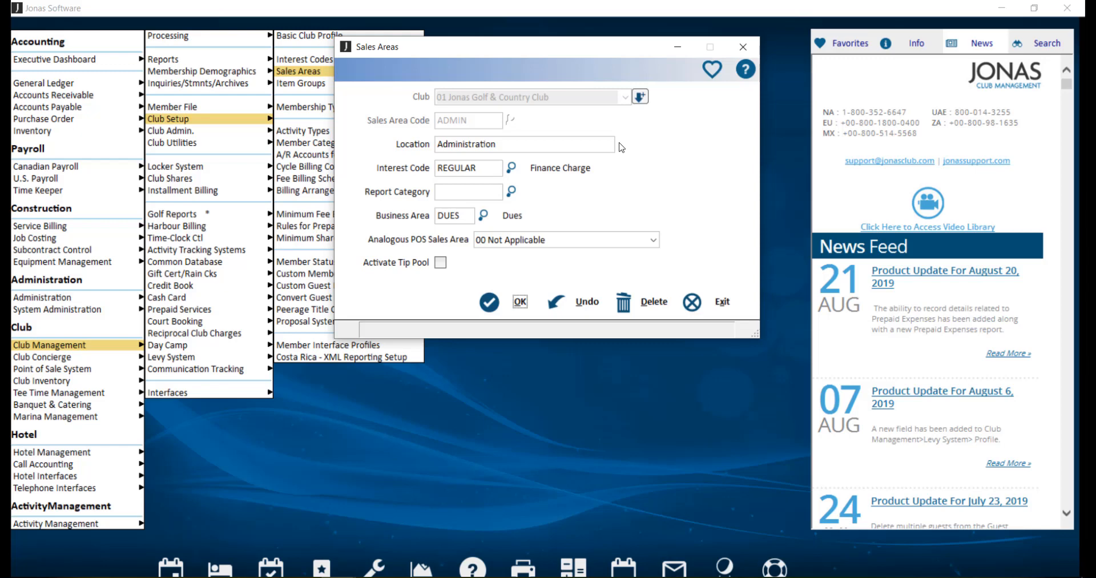
{"action": "mouse_move", "coordinate": [639, 175]}
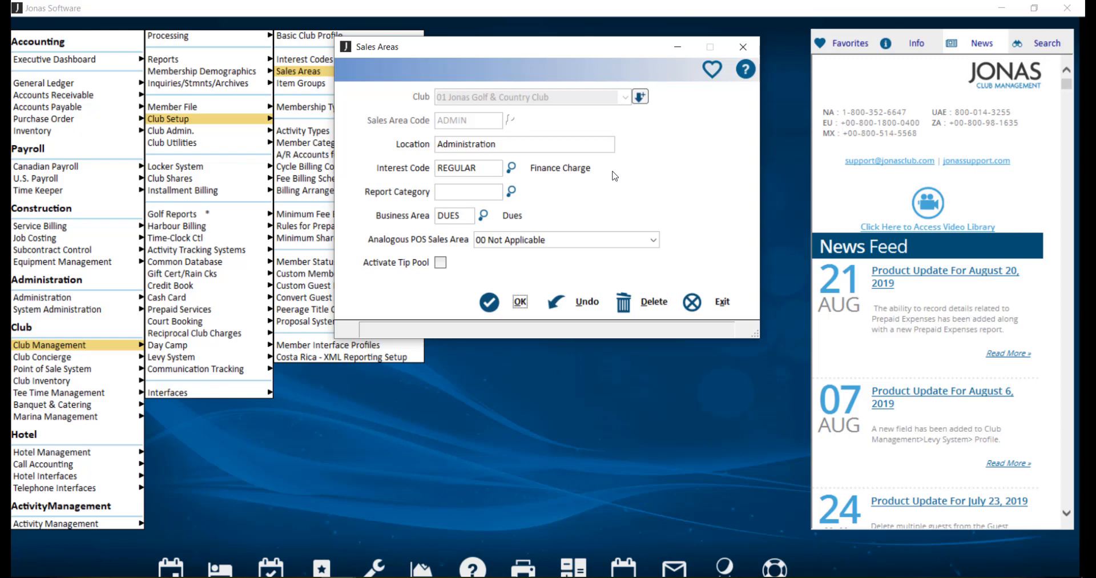
{"action": "mouse_move", "coordinate": [531, 199]}
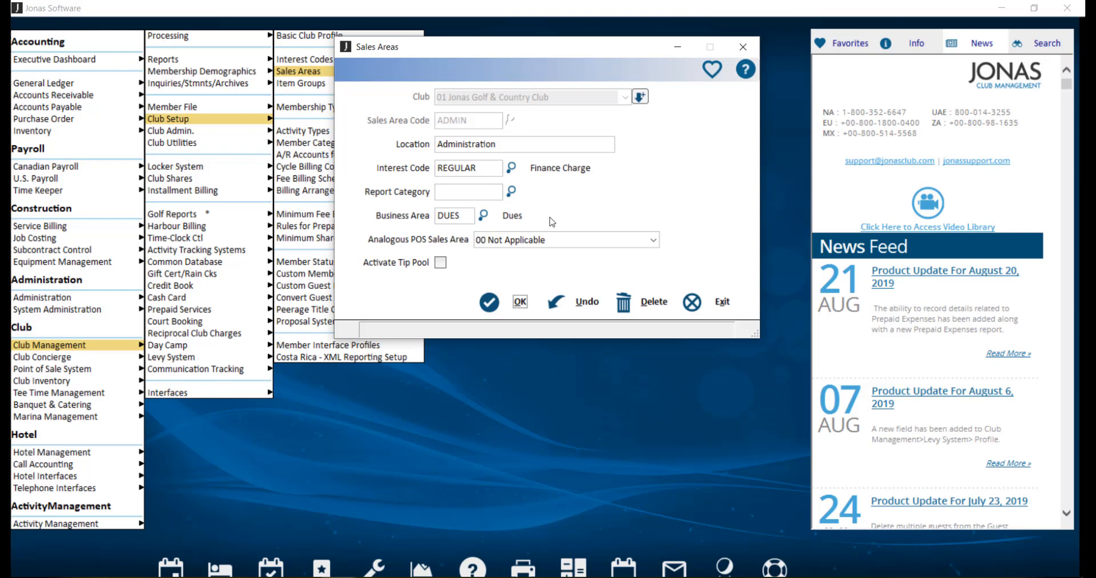
{"action": "mouse_move", "coordinate": [683, 252]}
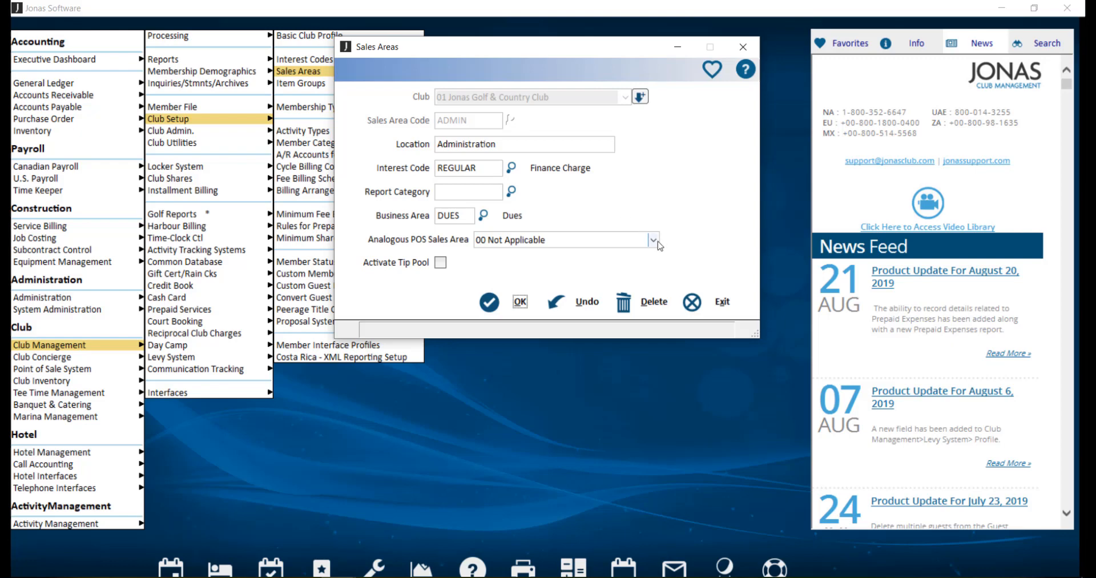
{"action": "left_click", "coordinate": [653, 239]}
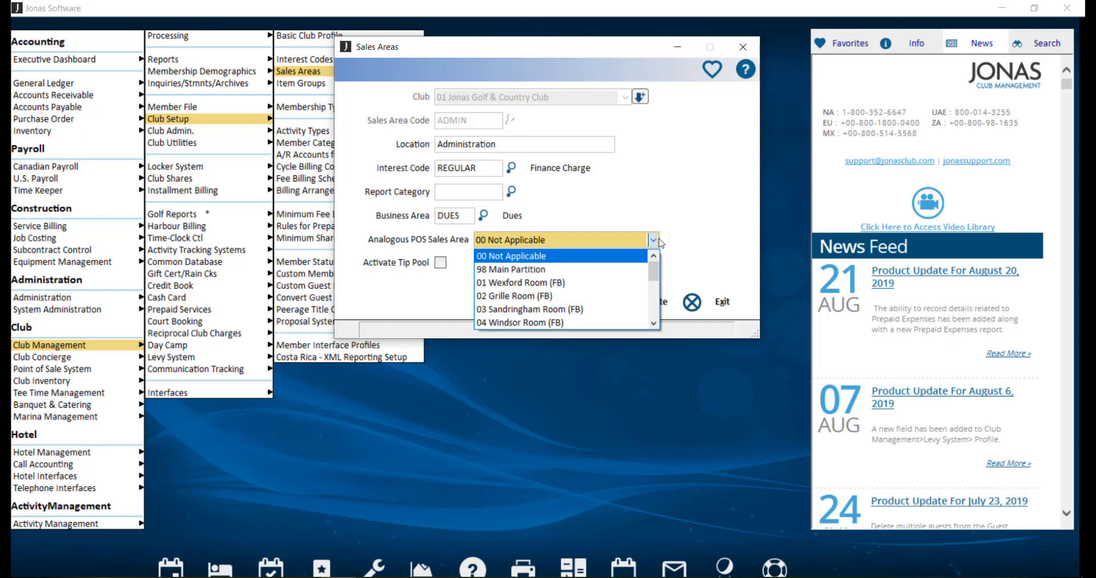
{"action": "mouse_move", "coordinate": [673, 236]}
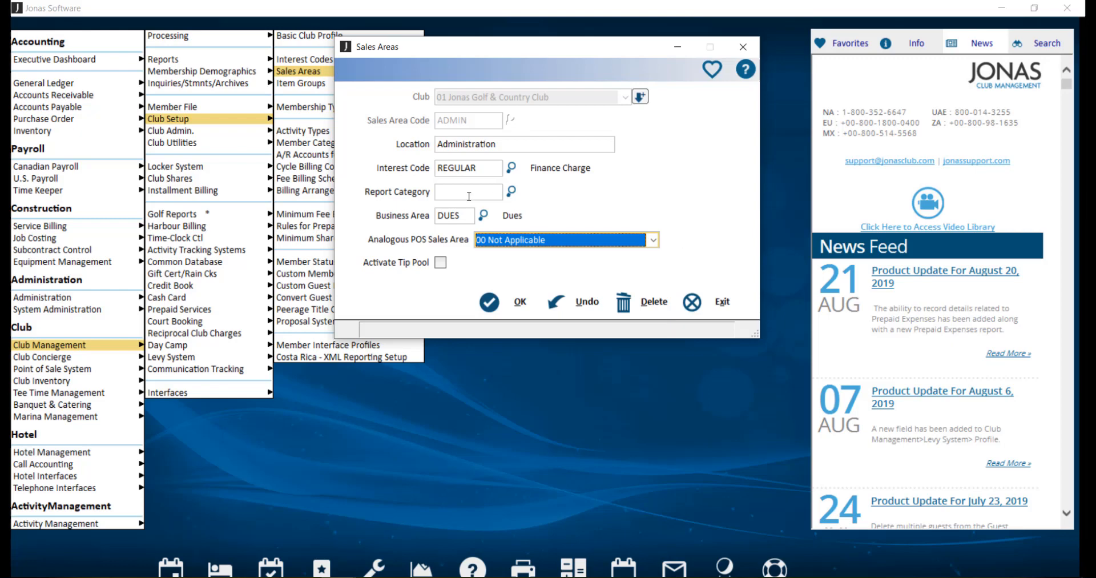
{"action": "mouse_move", "coordinate": [464, 267]}
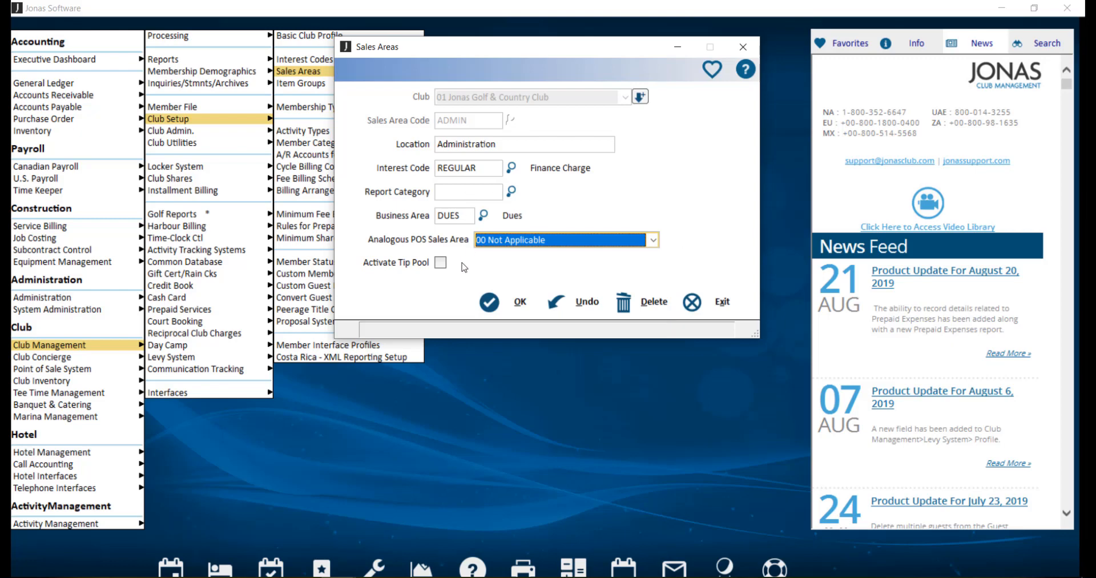